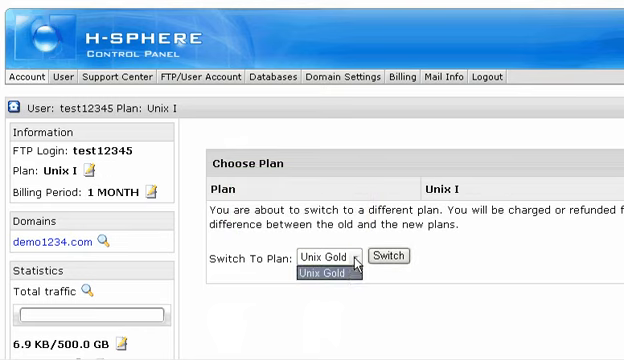
Step: Select Unix Gold in the Switch To Plan dropdown
{"action": "left_click", "coordinate": [393, 255]}
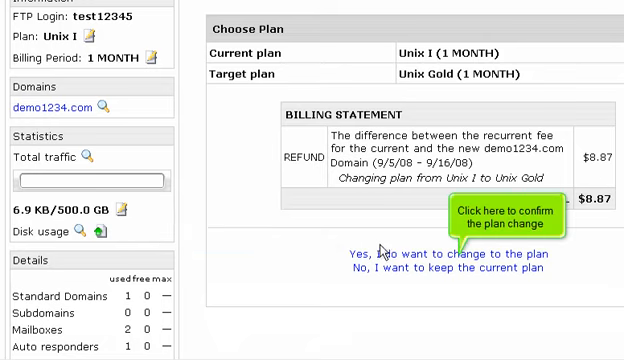
Step: Confirm the switch from Unix I to Unix Gold on the billing statement
{"action": "left_click", "coordinate": [385, 247]}
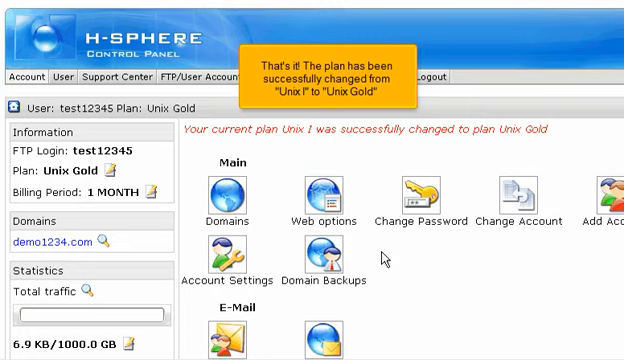